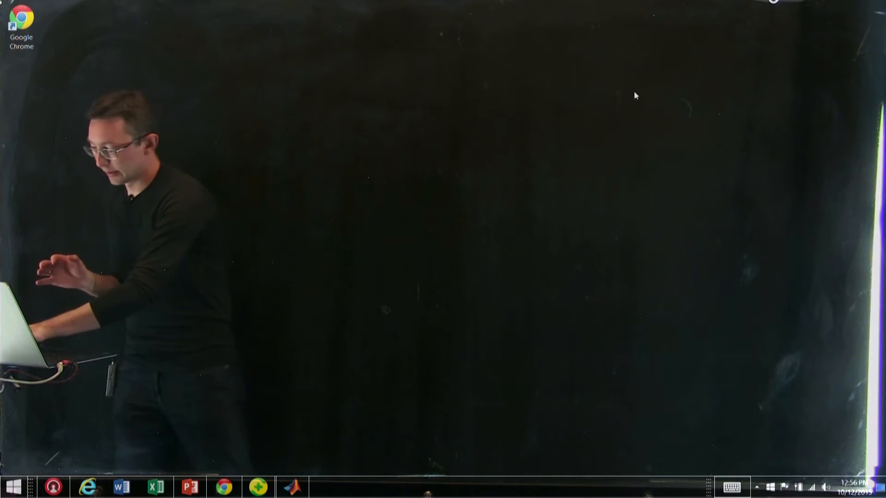
Launch MATLAB R2015b from the taskbar icon
{"action": "left_click", "coordinate": [293, 486]}
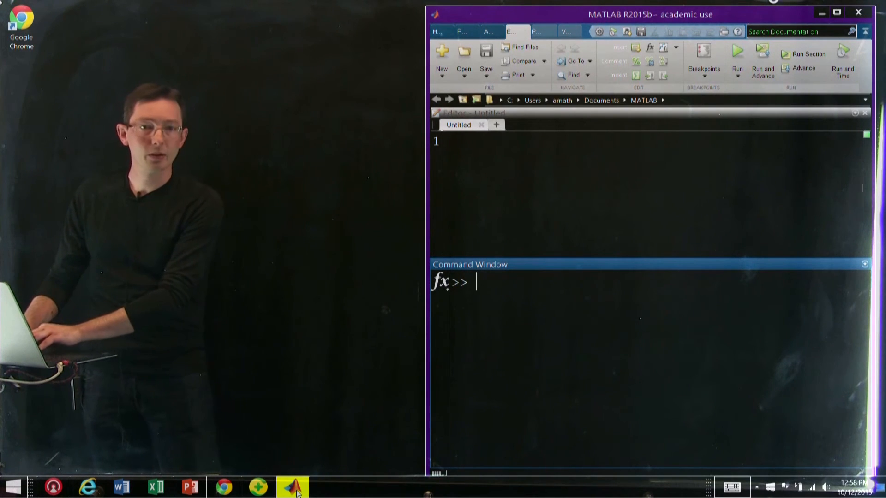
Define x = -5:.01:5, check size(x) is 1 by 1001, and display its values
{"action": "type", "text": "x"}
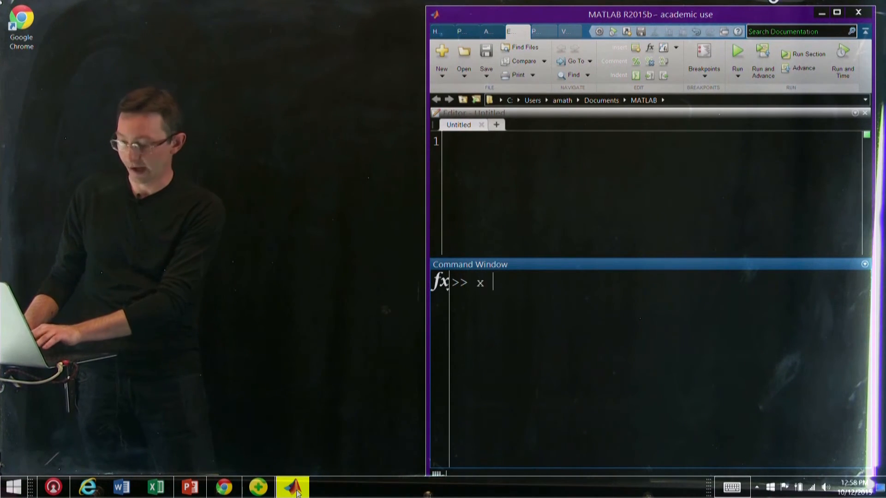
{"action": "type", "text": "= -5"}
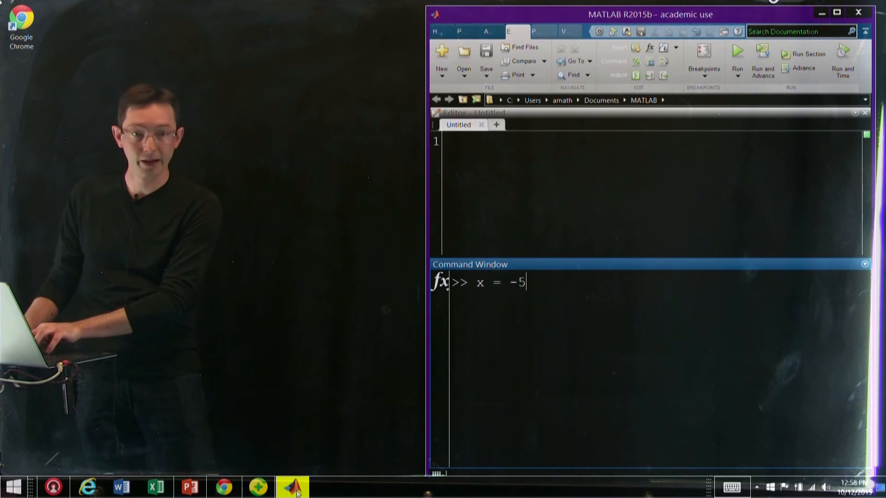
{"action": "type", "text": ":.01:."}
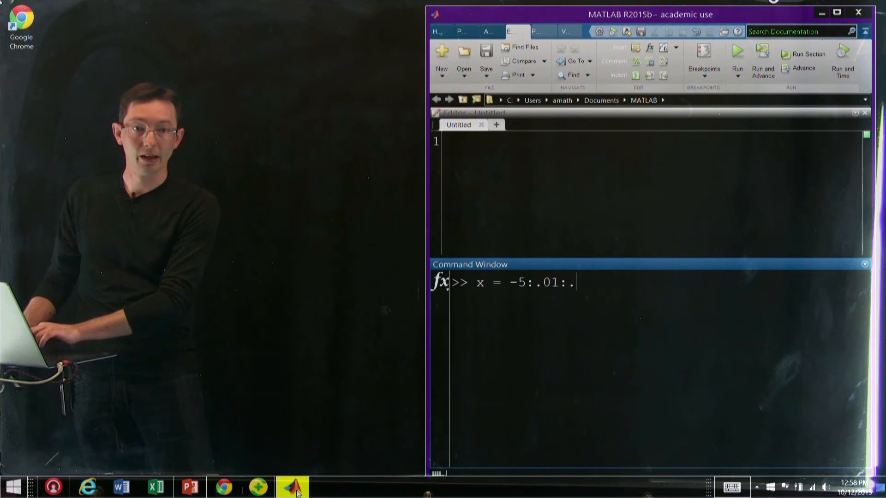
{"action": "type", "text": "5;"}
{"action": "type", "text": "size(x"}
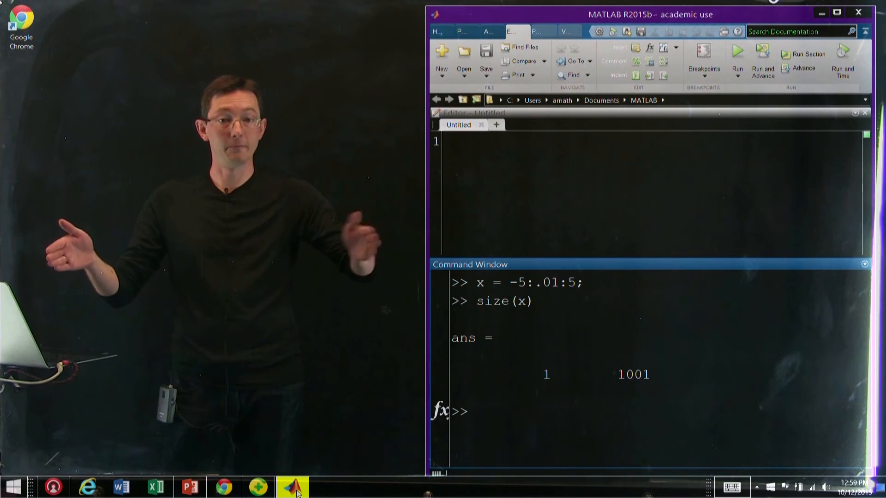
{"action": "type", "text": "x"}
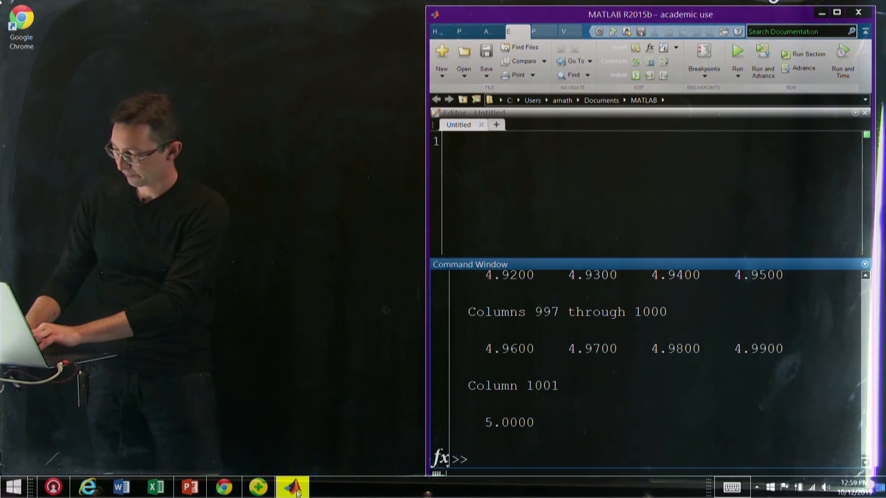
Run plot(x,sin(x)) to draw the sine curve, then refocus the MATLAB window
{"action": "type", "text": "plot(x"}
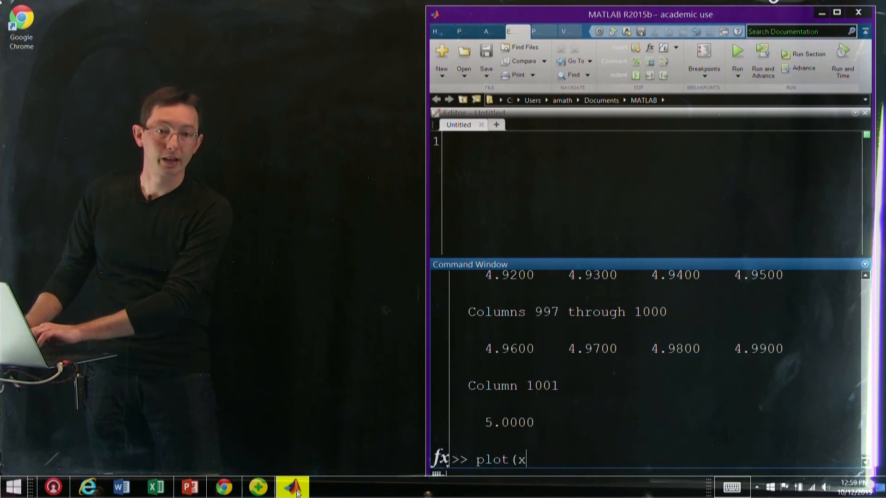
{"action": "type", "text": ",sin(x))"}
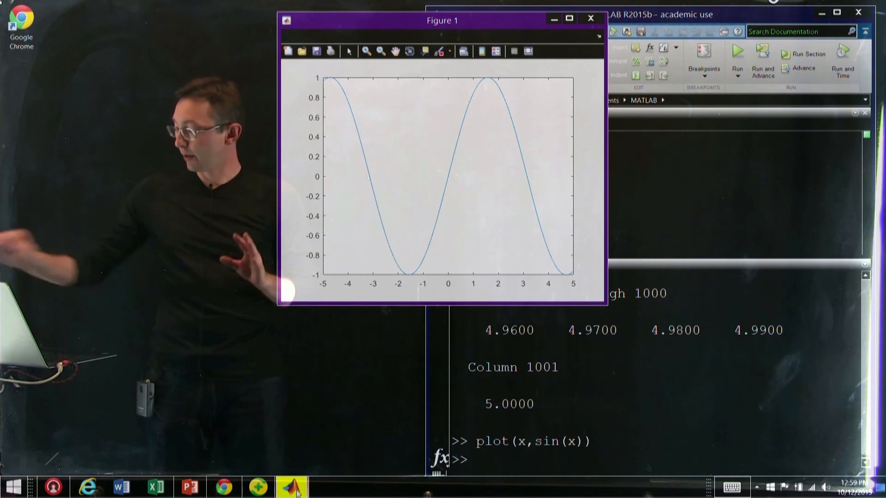
{"action": "left_click", "coordinate": [590, 18]}
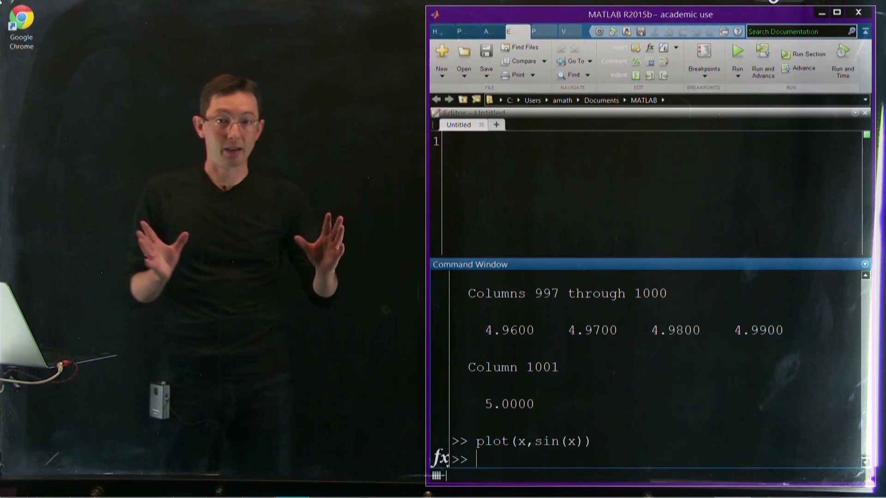